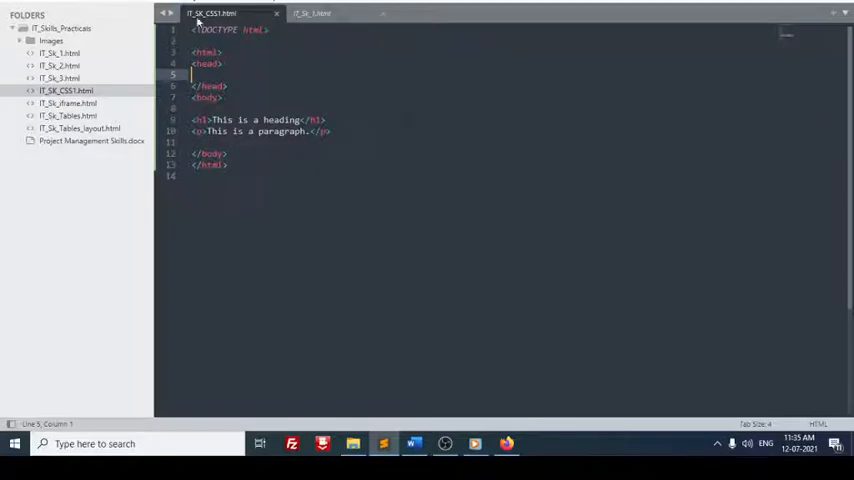
Enlarge the editor font for IT_SK_CSS1.html and open the page in the browser.
left_click(200, 5)
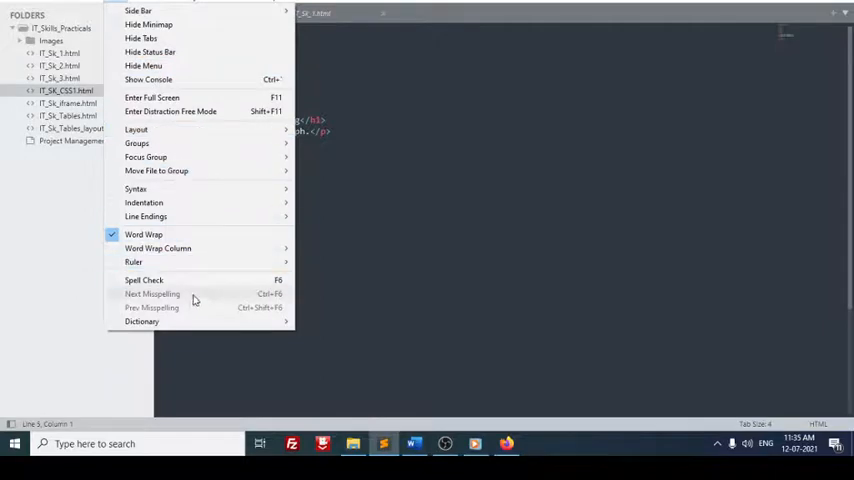
mouse_move(177, 65)
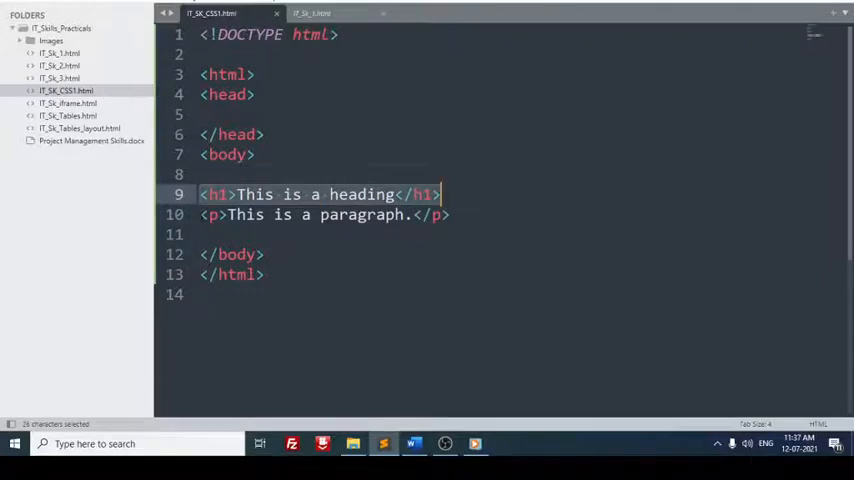
left_click(254, 154)
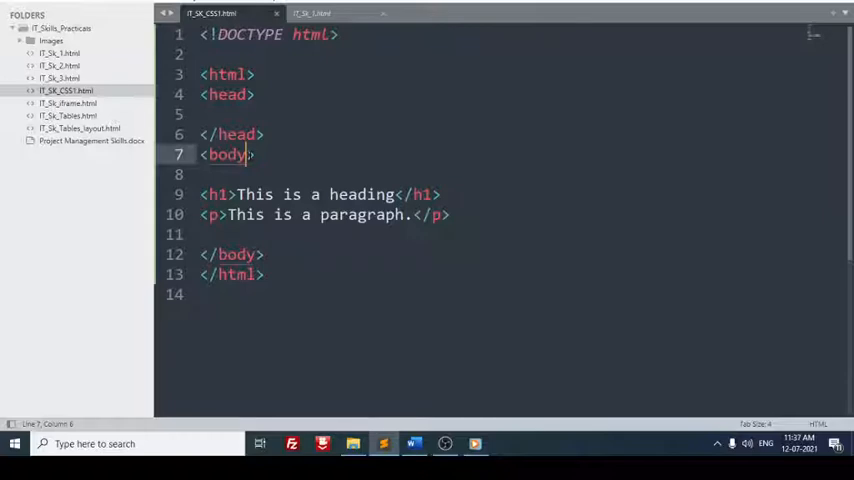
right_click(400, 270)
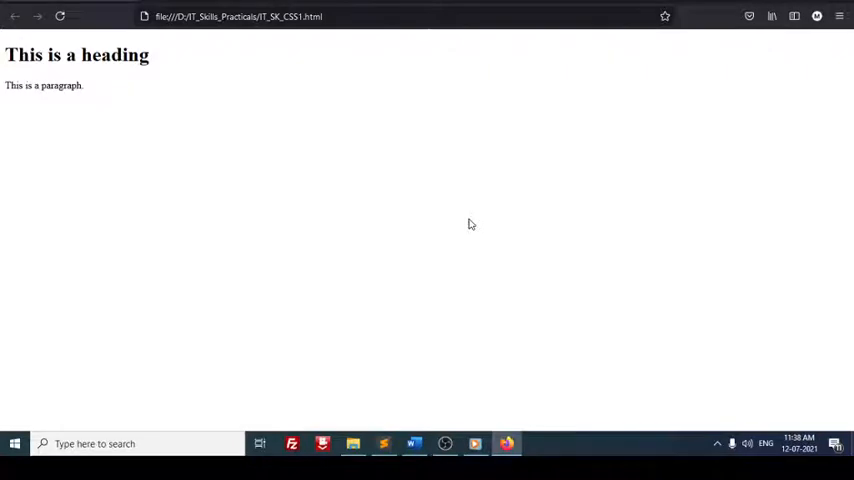
Leave the unstyled Firefox preview and return to the Sublime Text editor.
left_click(384, 443)
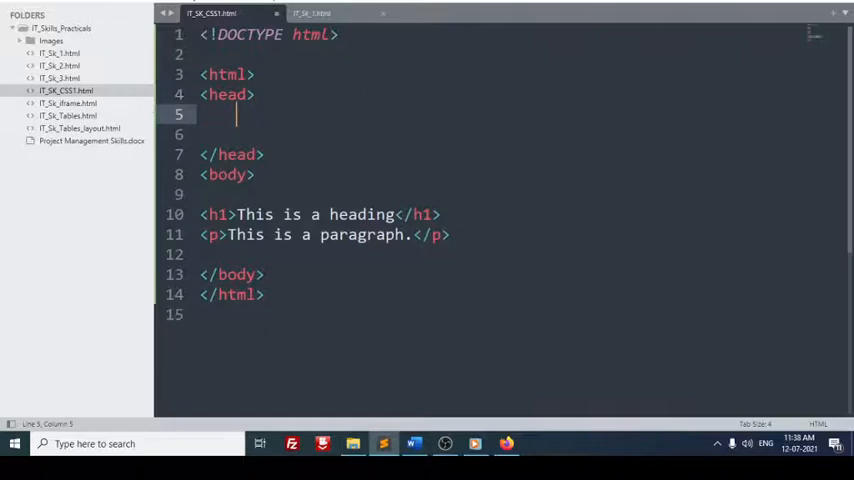
Insert a <style type="text/css"> block inside <head> using autocomplete.
left_click(248, 94)
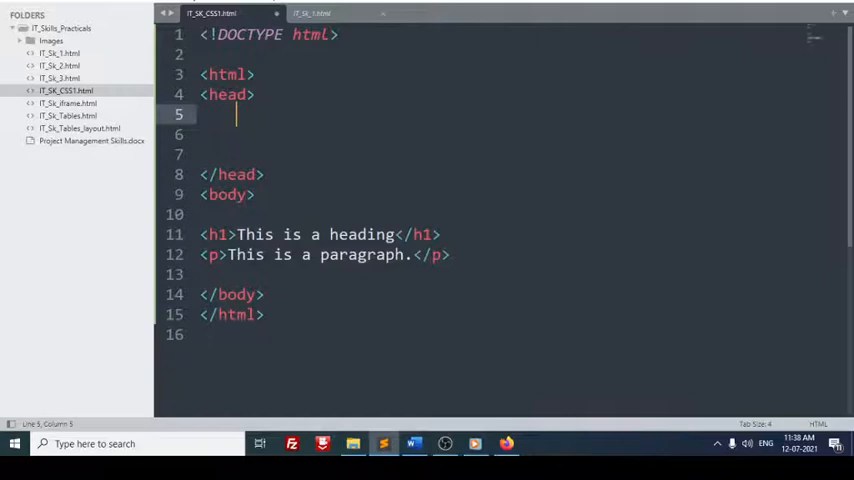
type("<")
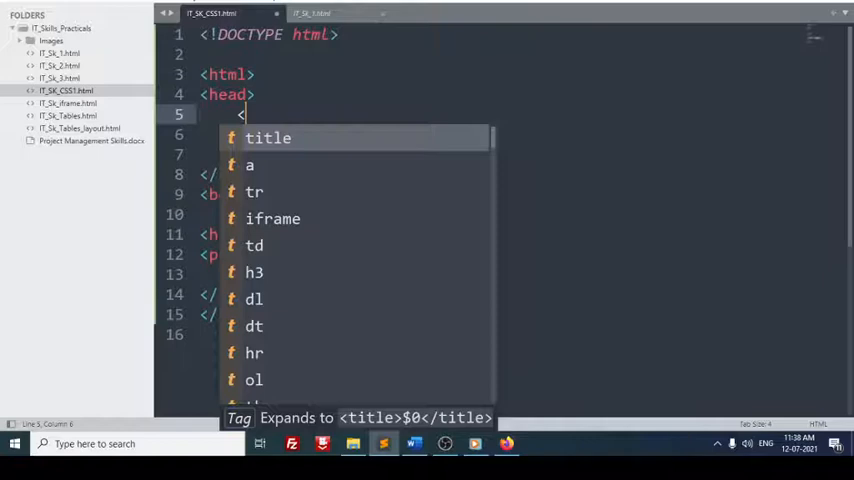
type("st")
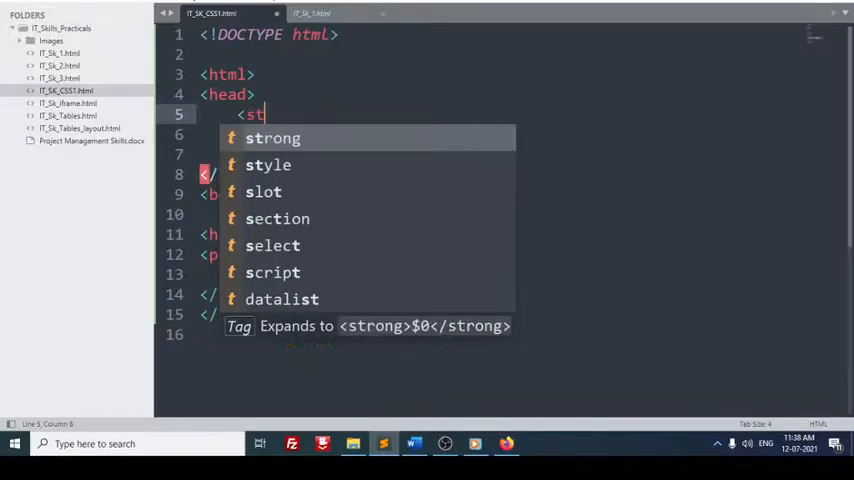
left_click(268, 165)
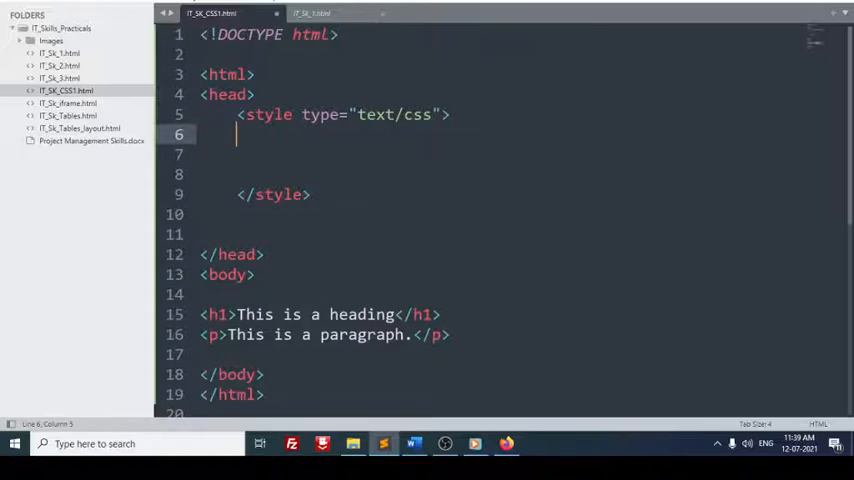
Write a body rule setting background-color to greenyellow via autocomplete.
type("body")
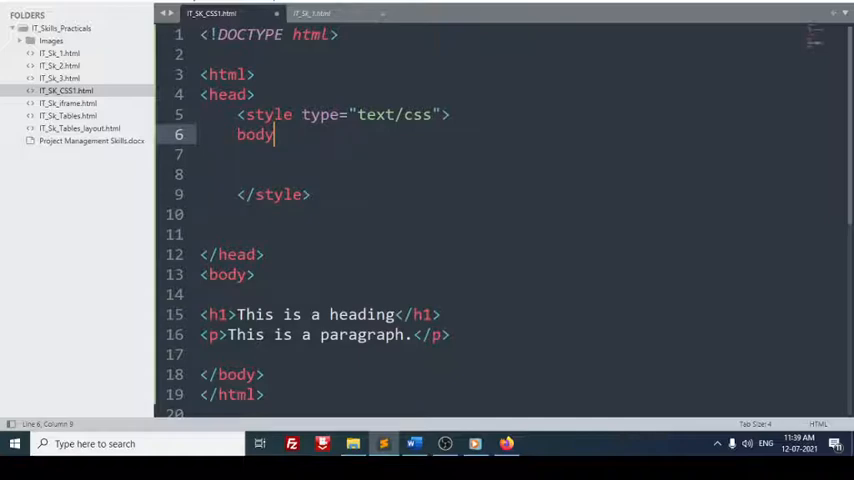
type("{}")
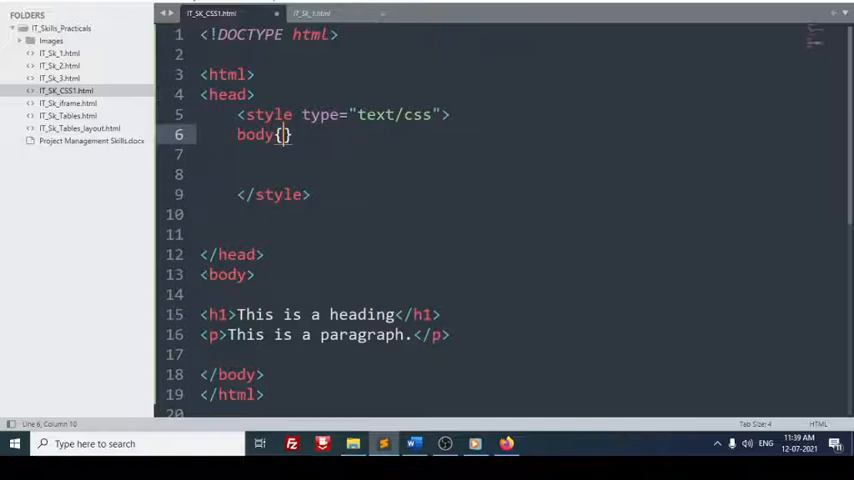
type("ba")
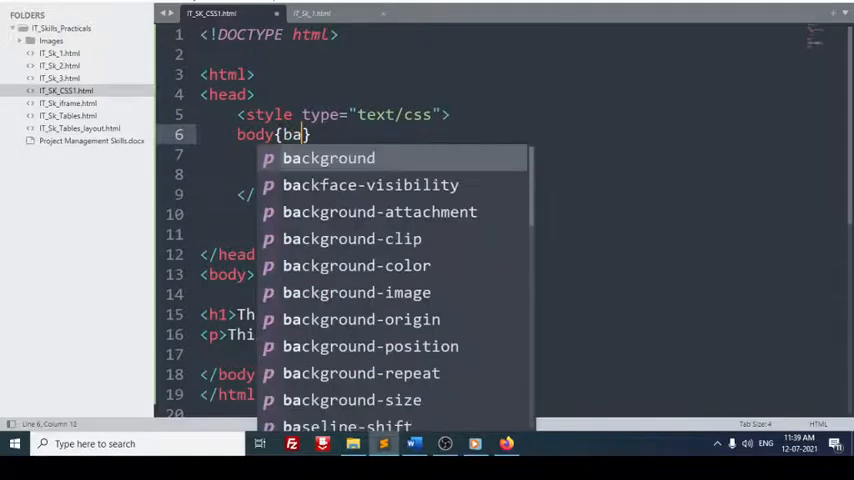
type("ckground-color: ;")
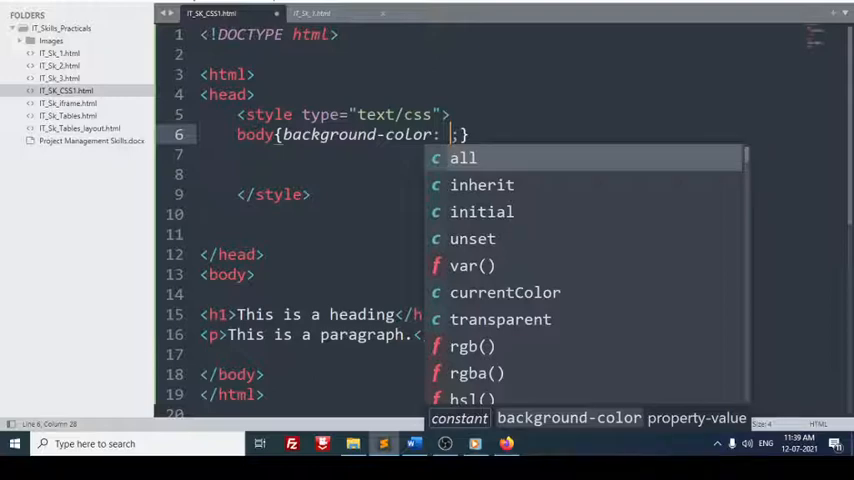
type("g")
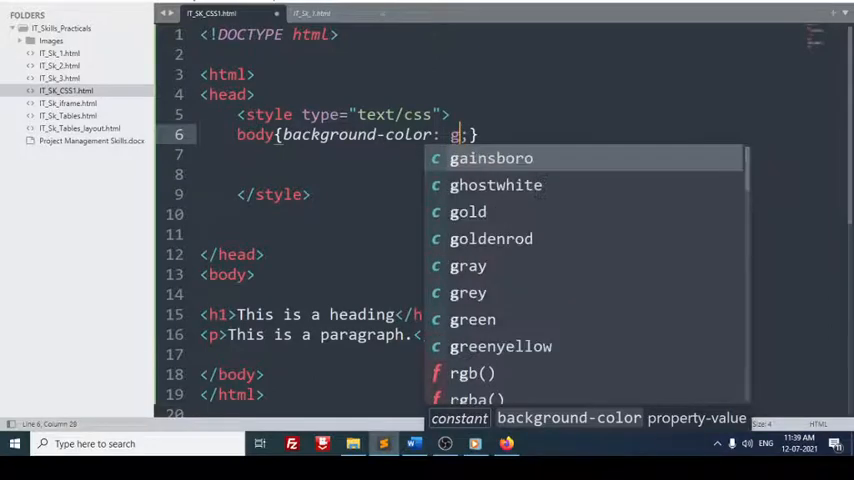
type("r")
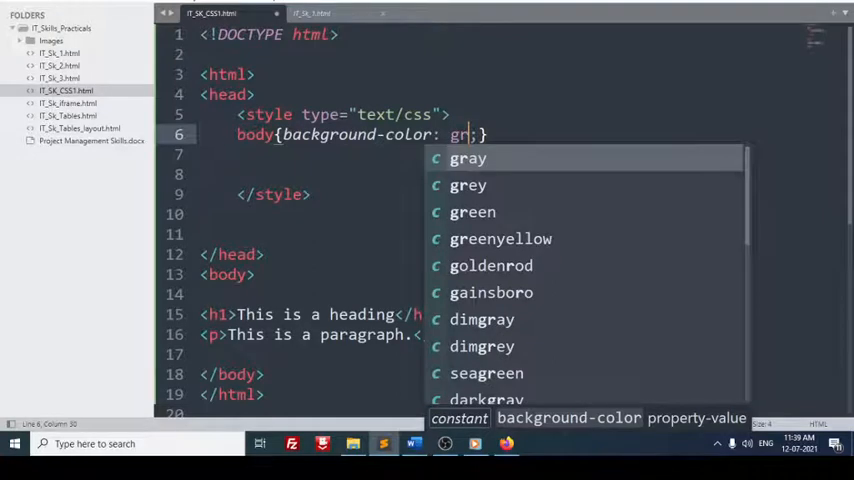
type("ee")
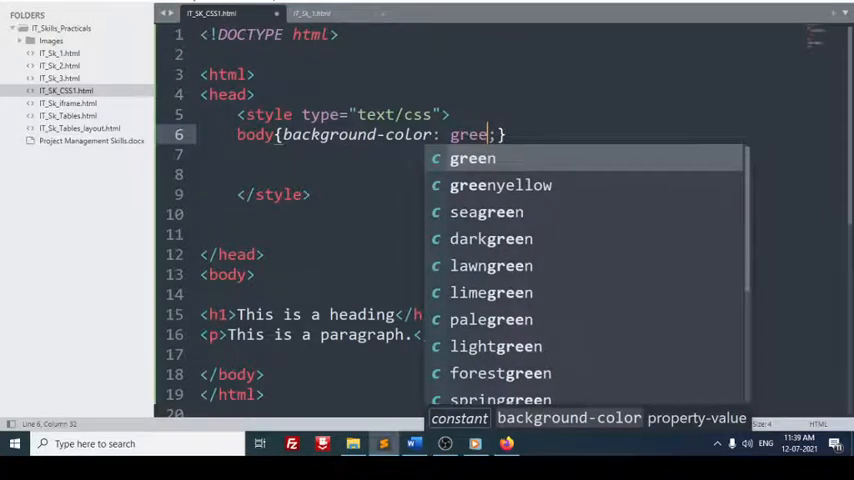
left_click(500, 185)
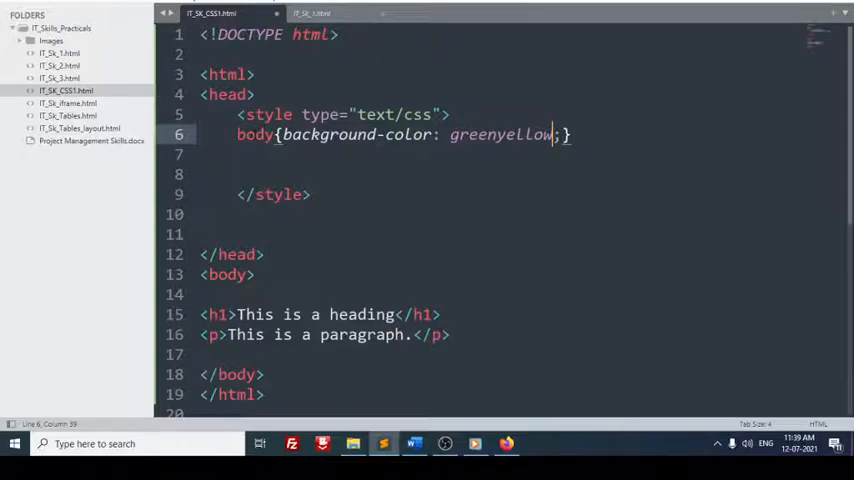
left_click(413, 443)
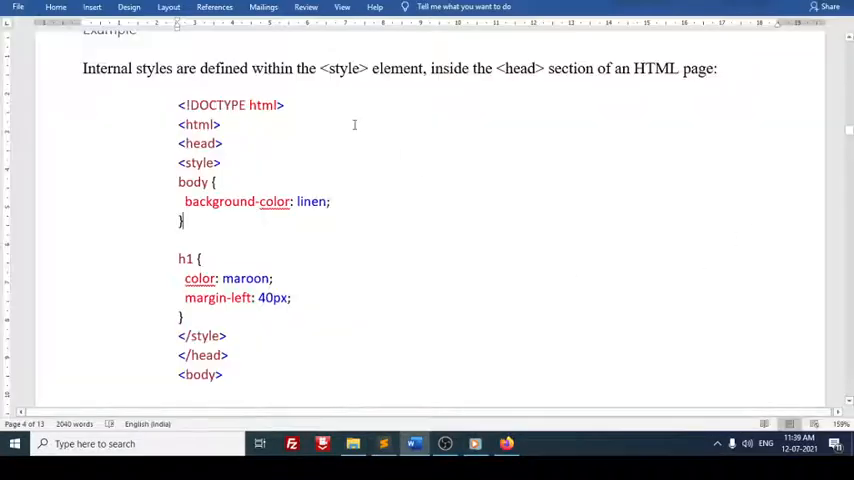
Review the Word notes on internal styles and CSS syntax, then return to the code.
scroll("up", 3)
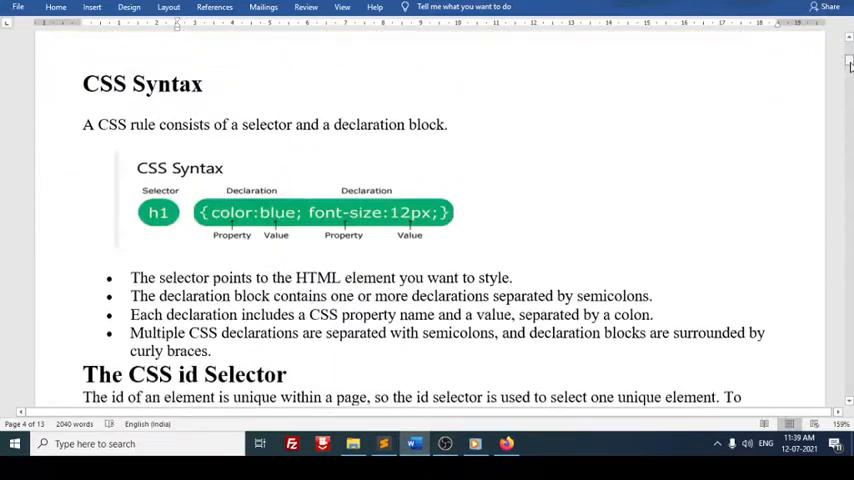
scroll("up", 3)
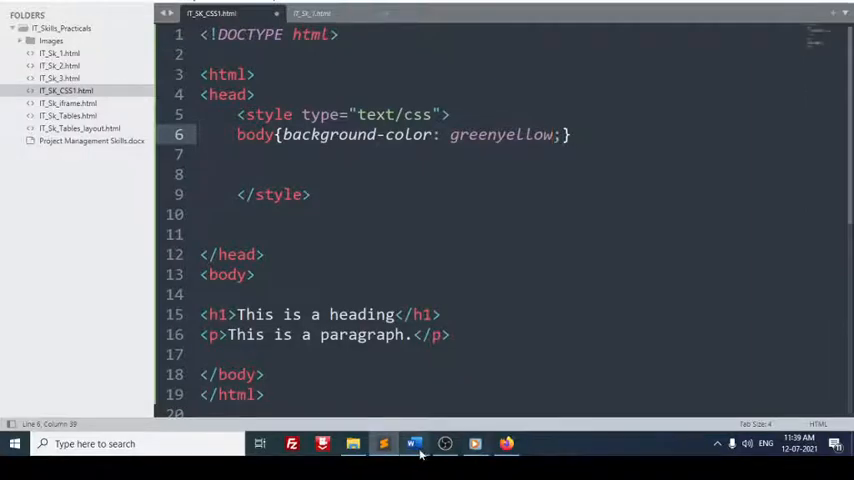
left_click(412, 444)
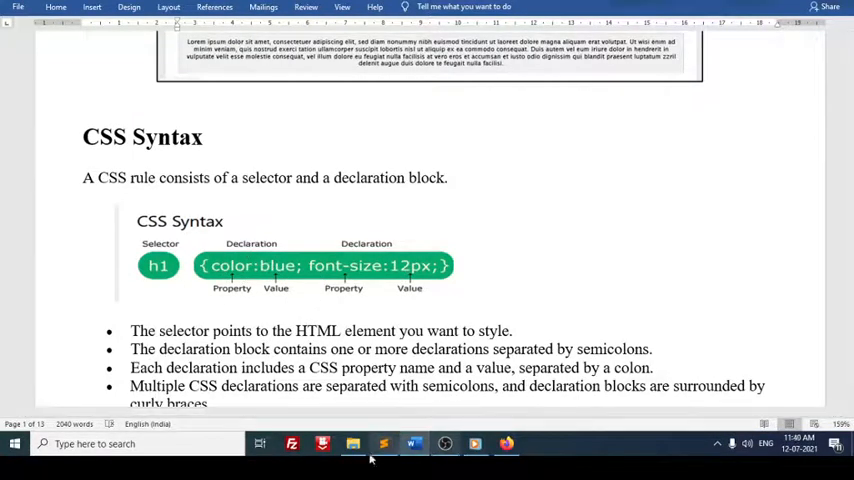
left_click(383, 443)
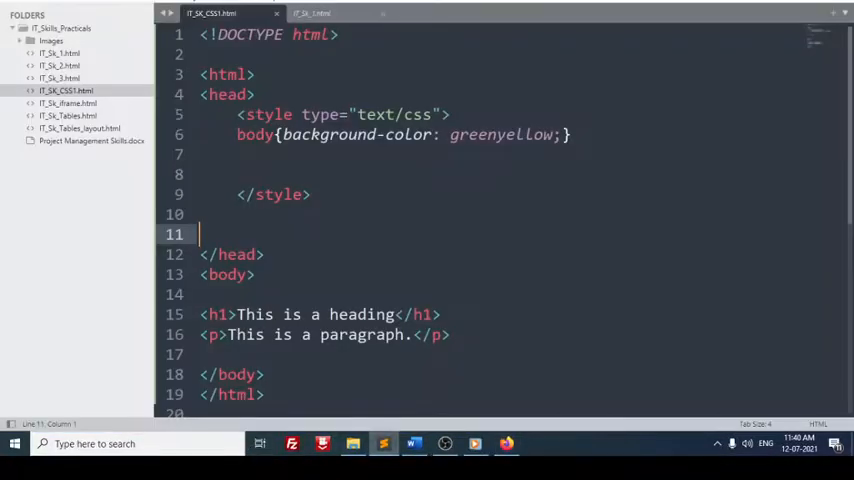
Complete the body background-color value as greenyellow.
left_click(252, 274)
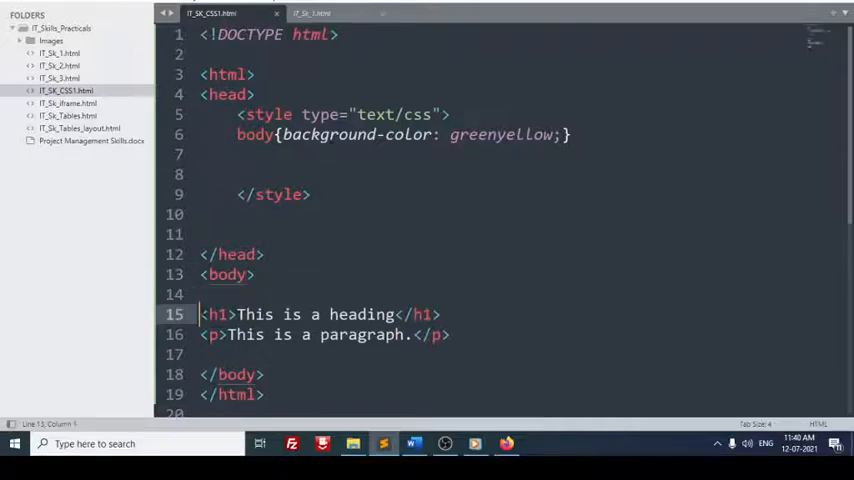
double_click(216, 314)
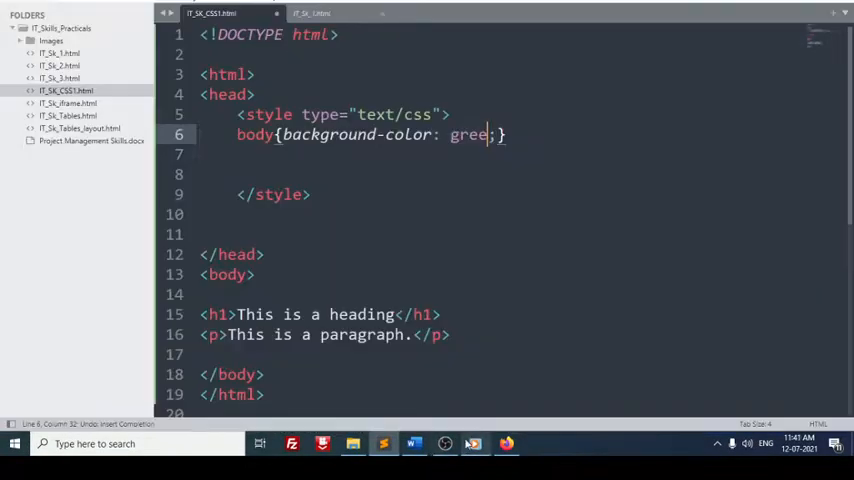
left_click(445, 444)
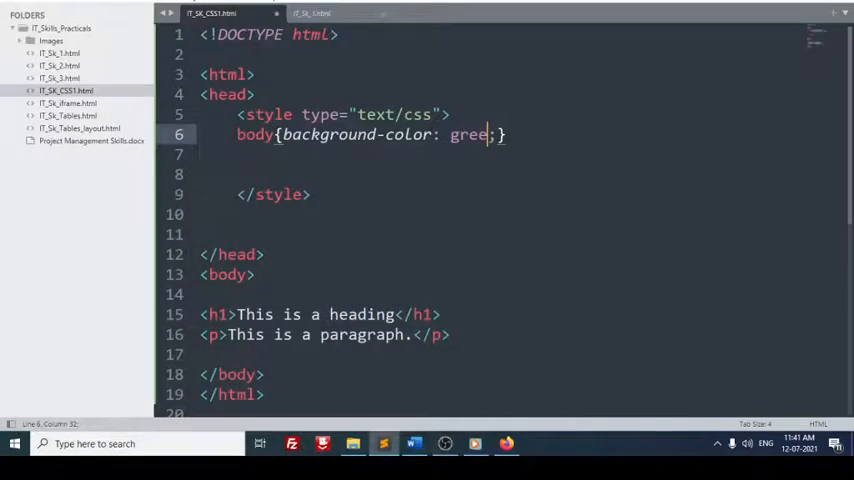
type("n")
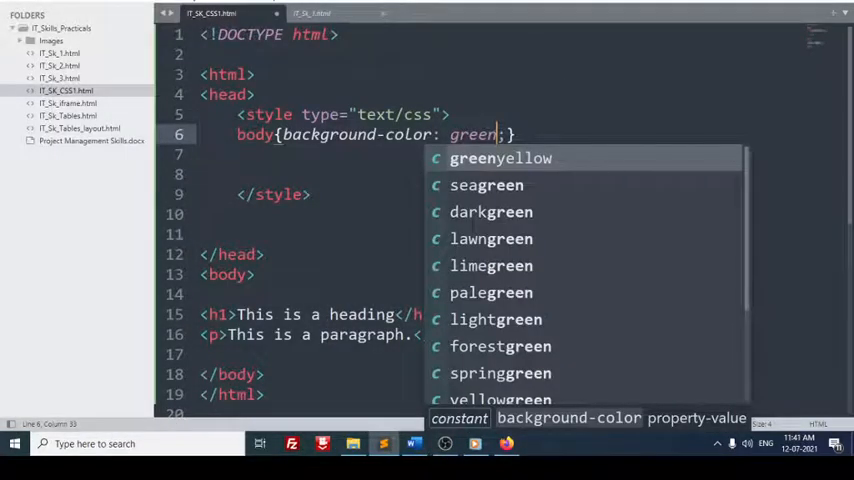
left_click(500, 158)
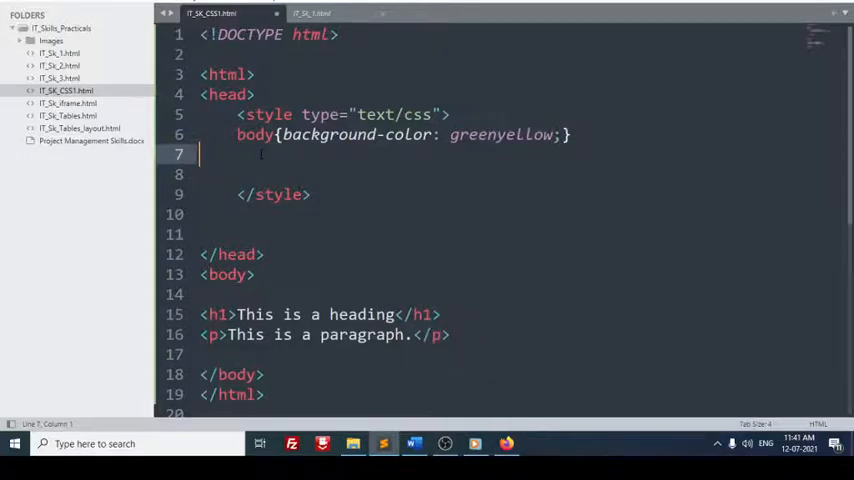
Add an h1 rule with color brown and save the file.
type("h")
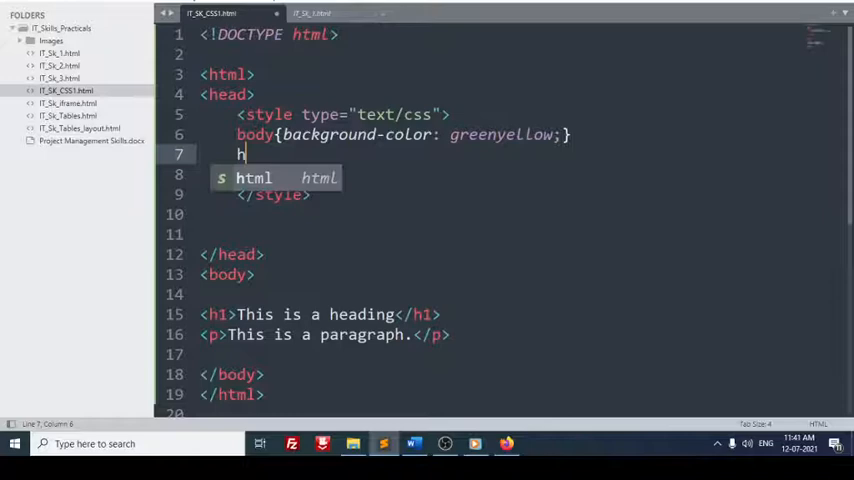
type("1")
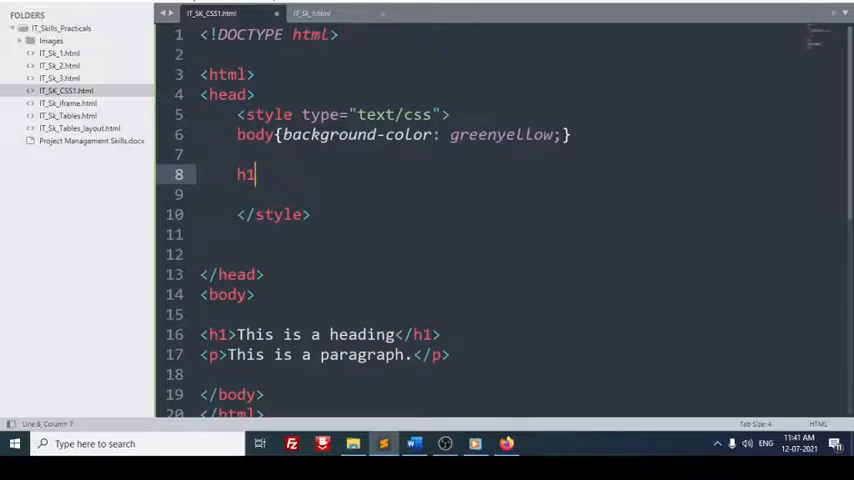
type("{")
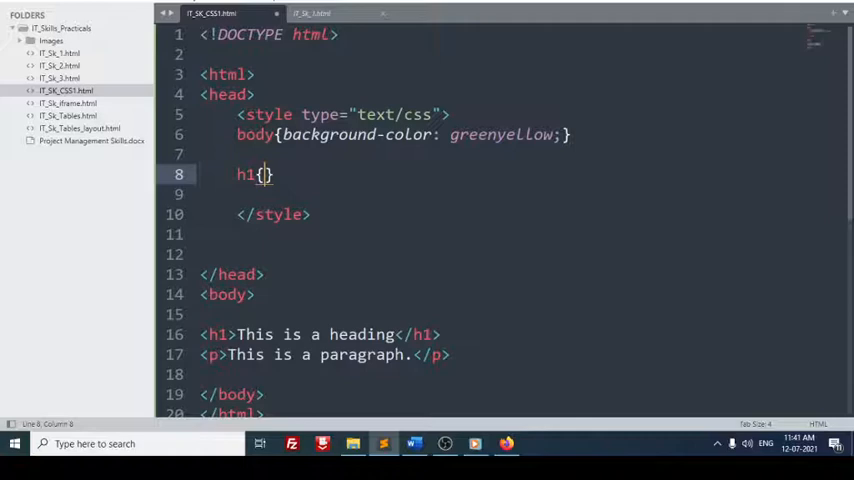
type("co")
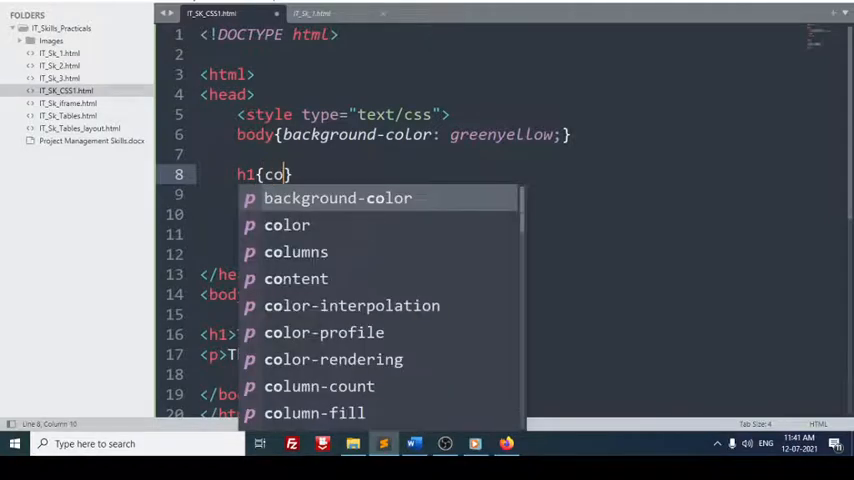
mouse_move(287, 225)
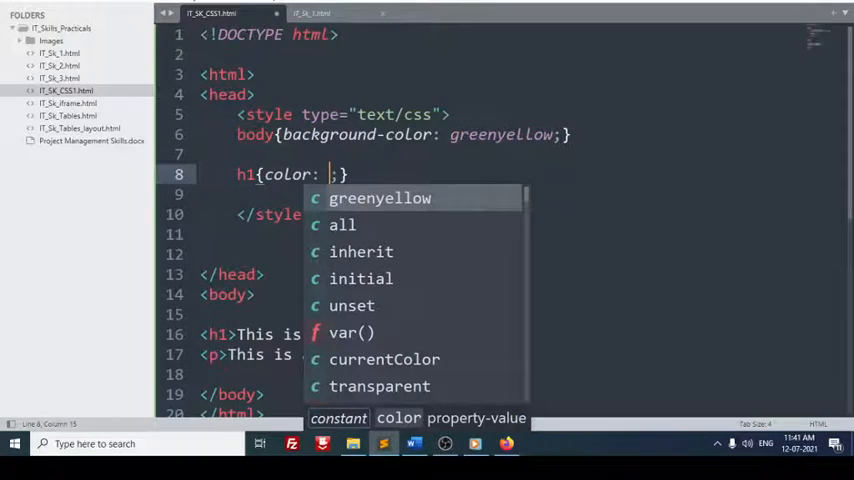
type("b")
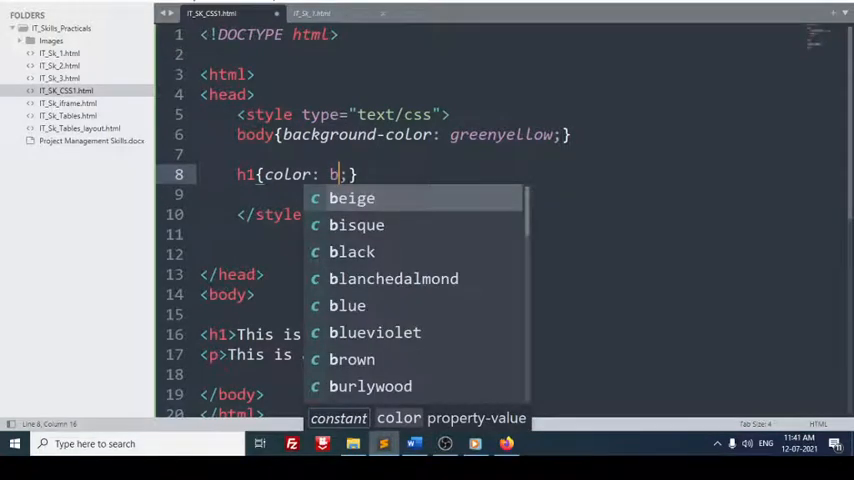
type("rown")
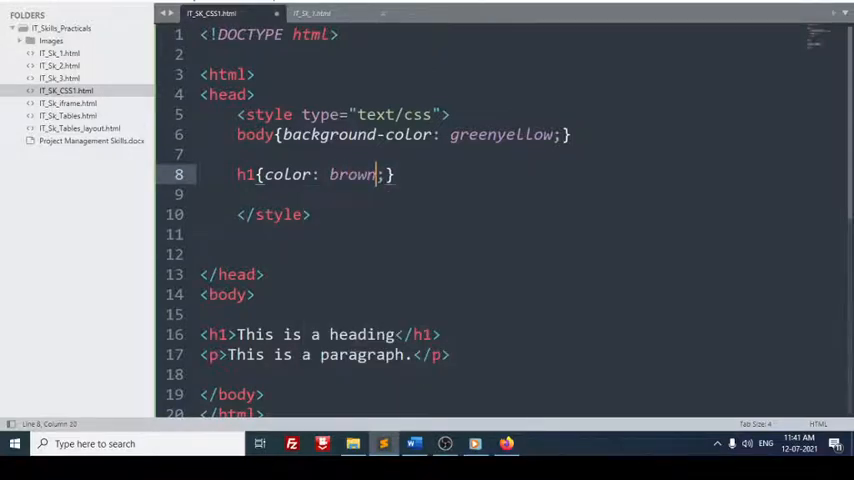
key("ctrl+s")
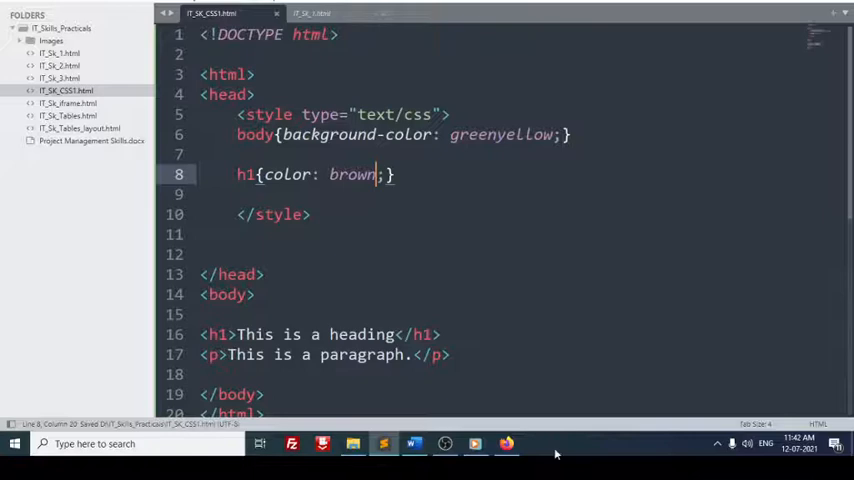
left_click(506, 443)
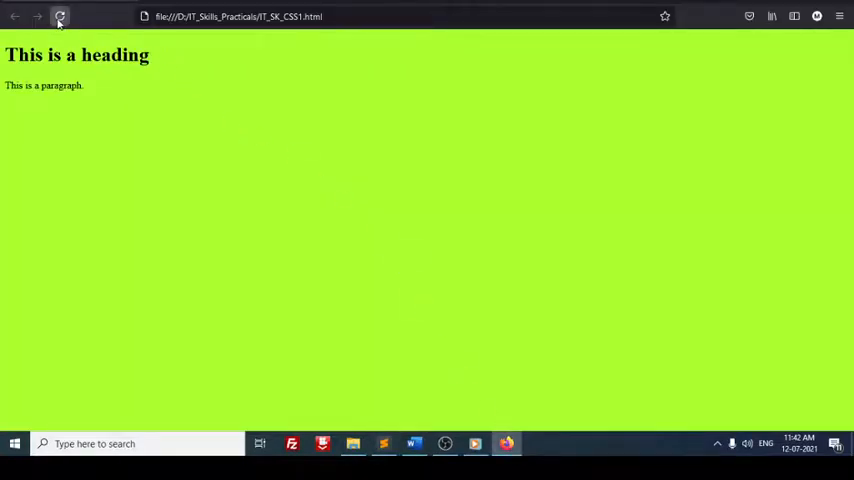
Reload Firefox to show the brown heading on the greenyellow page.
left_click(59, 16)
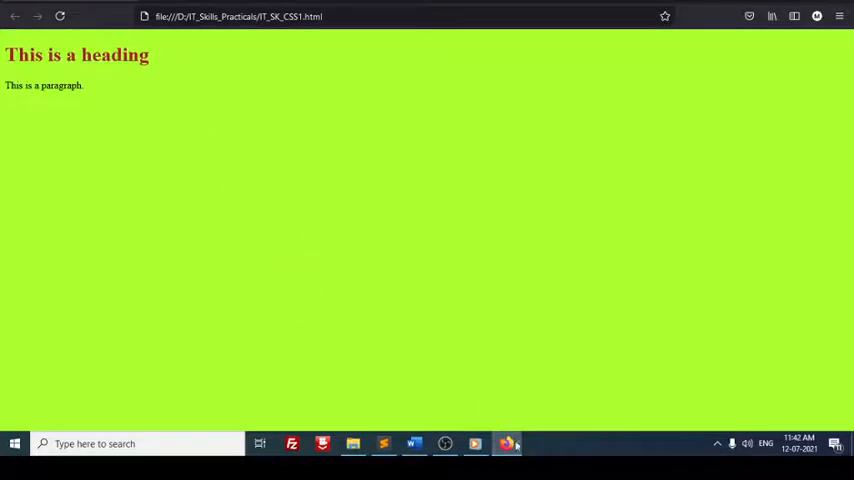
mouse_move(600, 460)
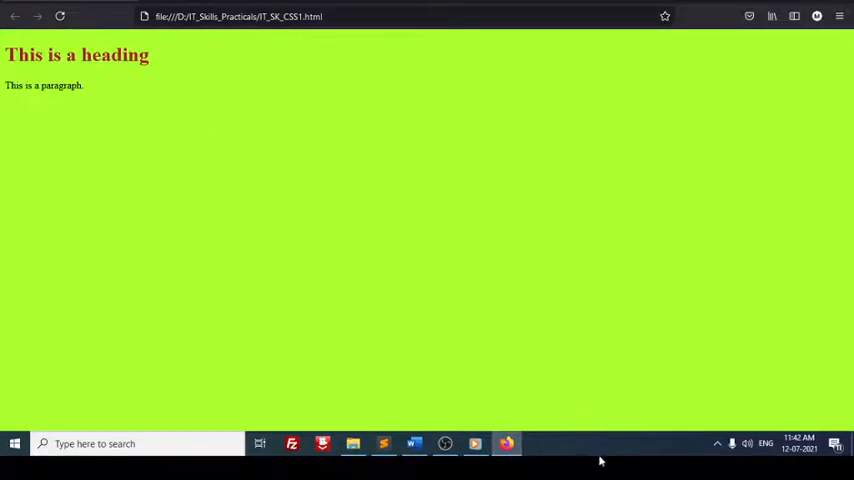
mouse_move(525, 388)
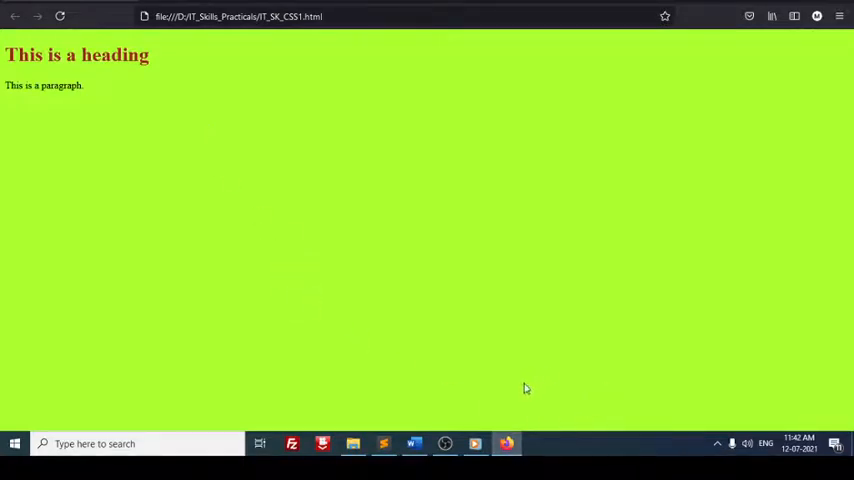
mouse_move(223, 203)
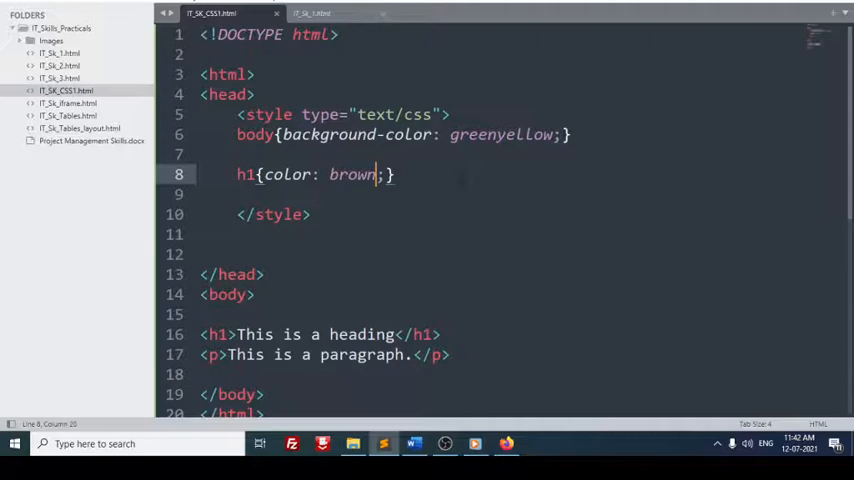
Add margin-left: 50px to the h1 rule and save.
type("margin-left: ;")
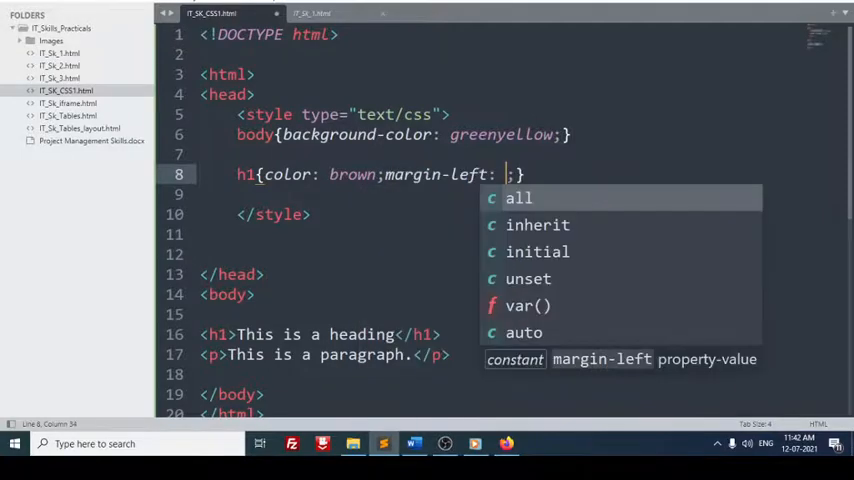
type("5")
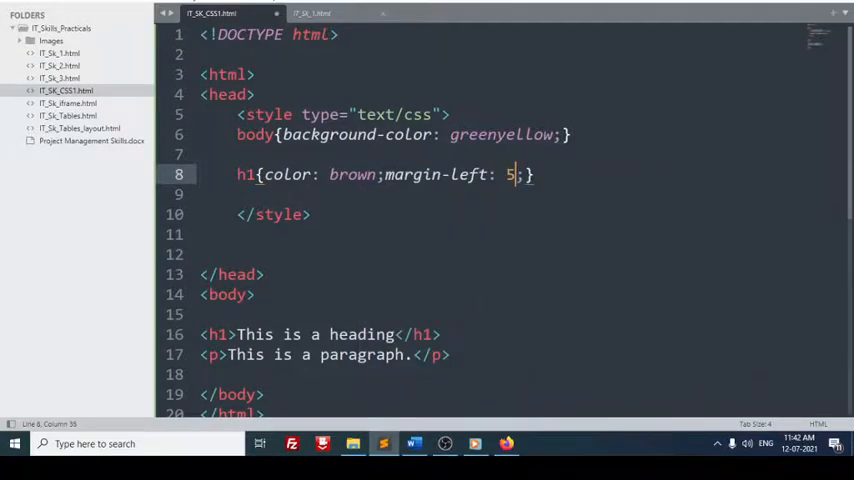
type("0px")
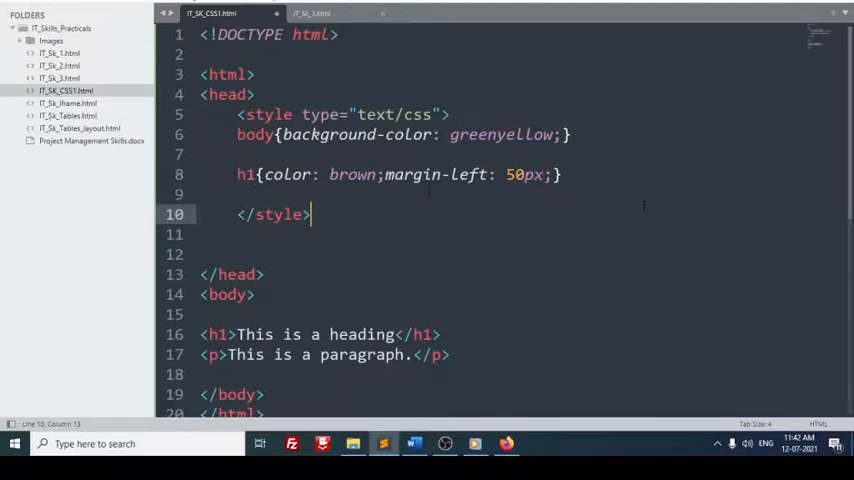
key("ctrl+s")
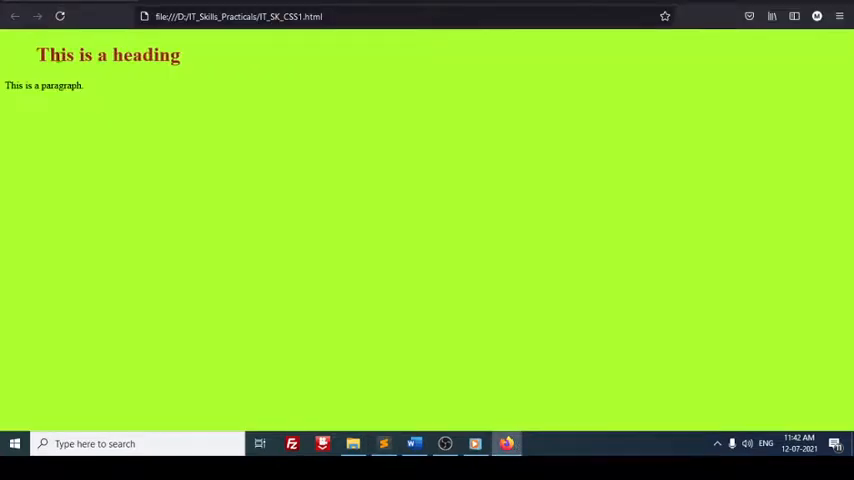
mouse_move(146, 131)
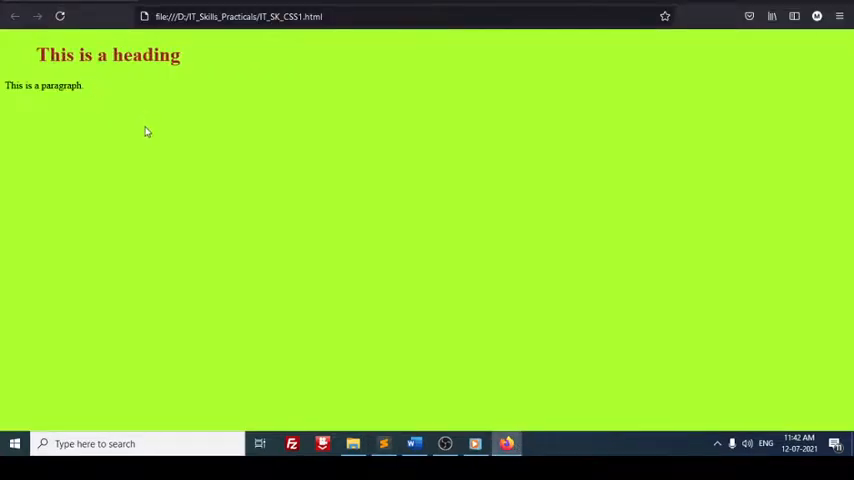
mouse_move(211, 142)
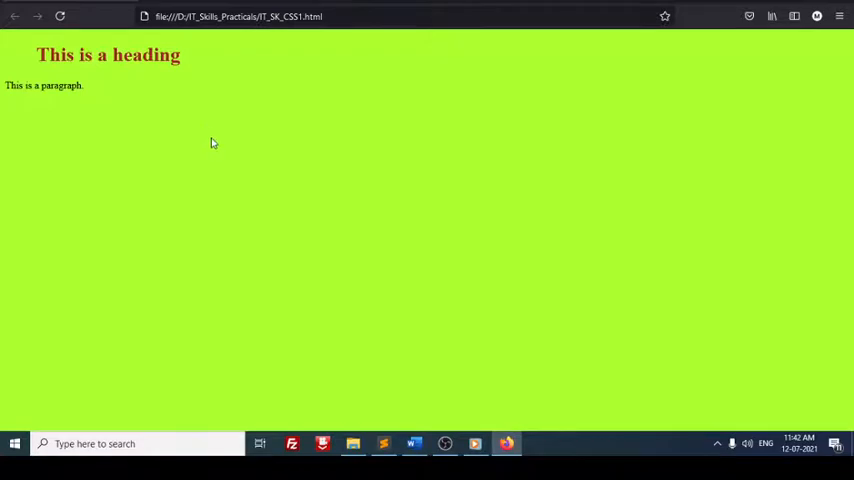